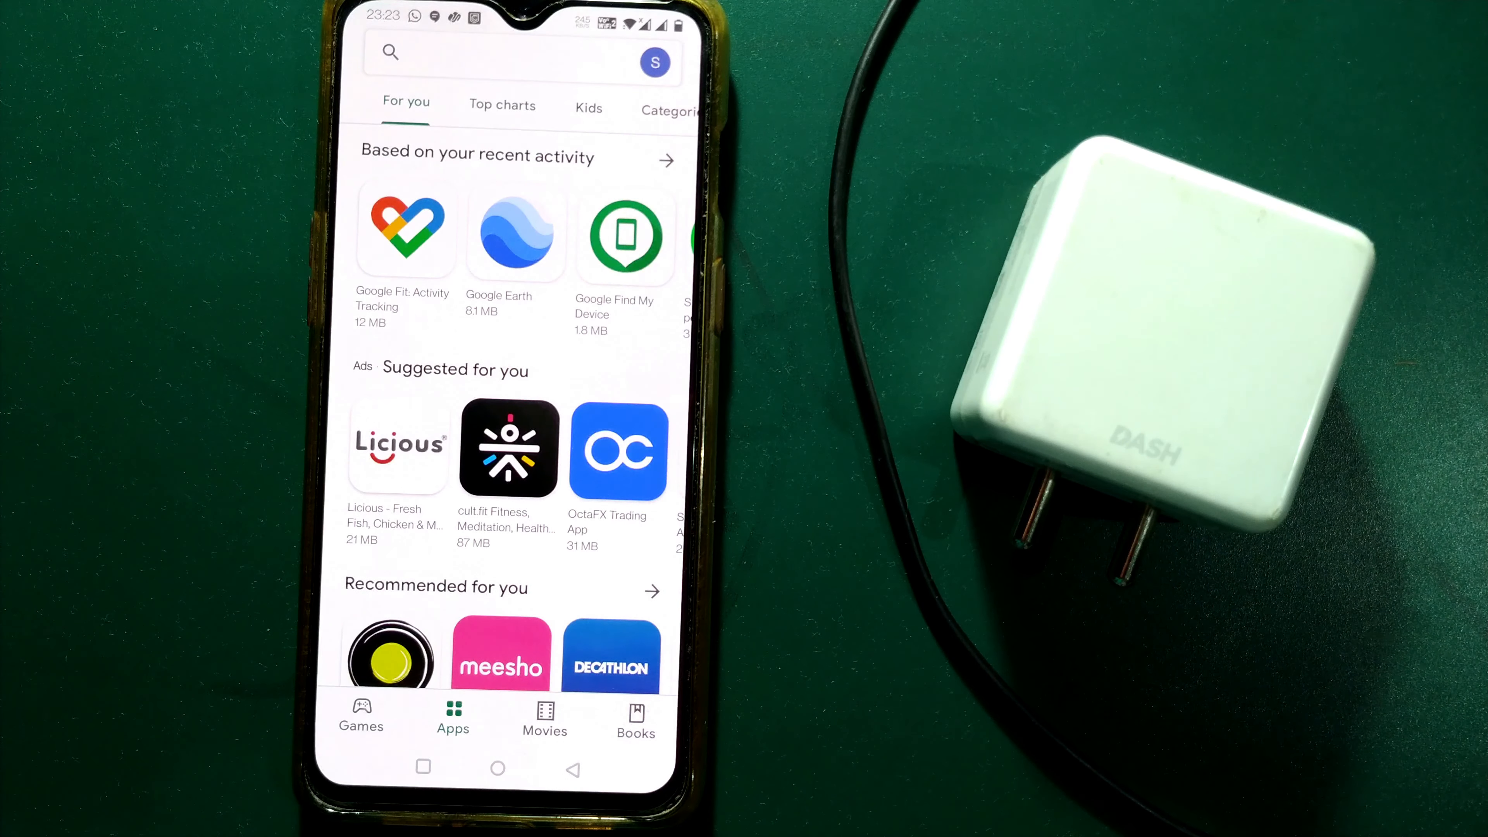
Update 99acres Real Estate & Property so it downloads and begins installing.
left_click(493, 52)
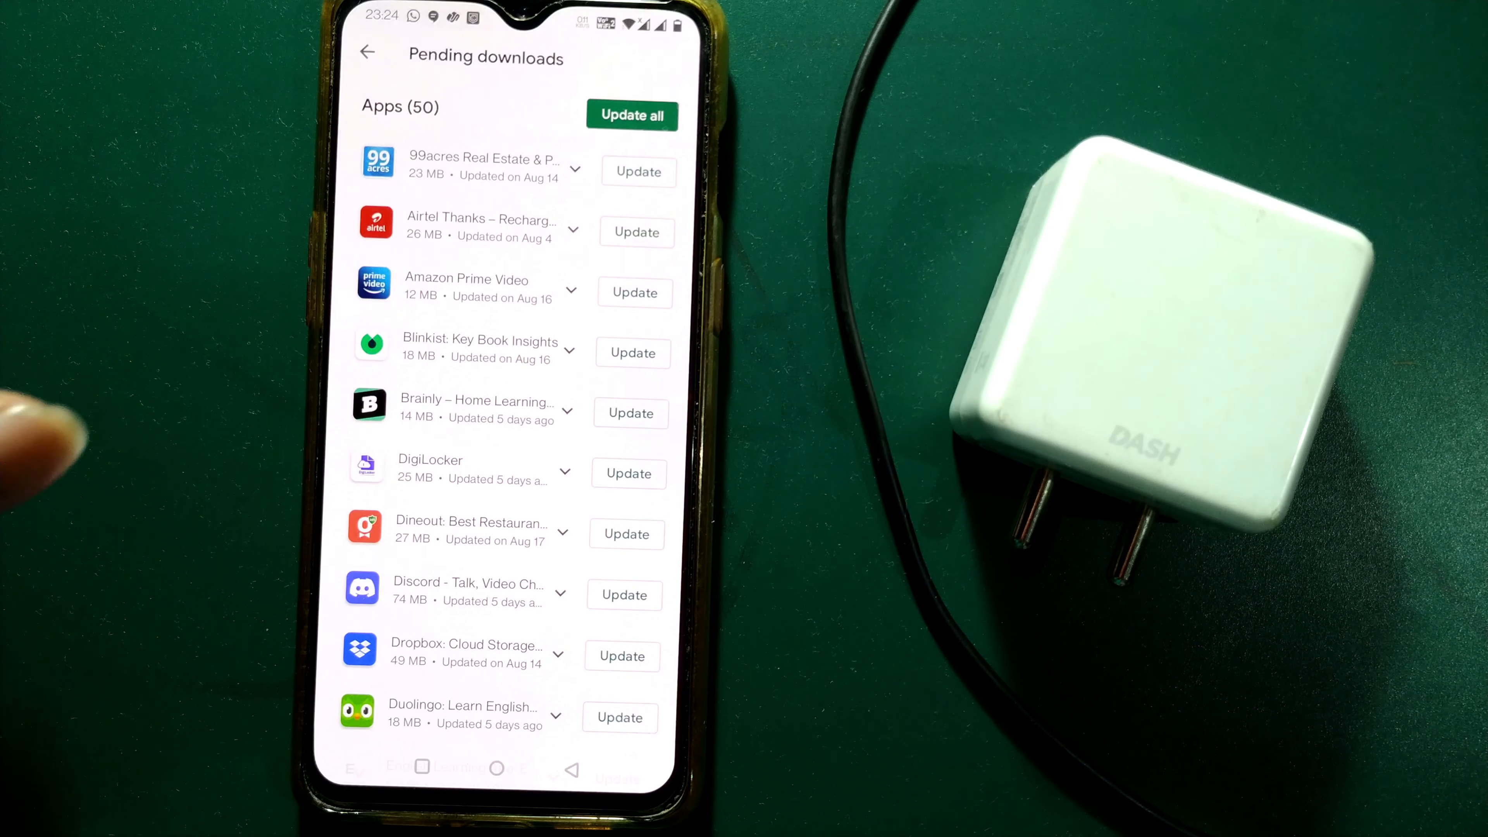
mouse_move(47, 446)
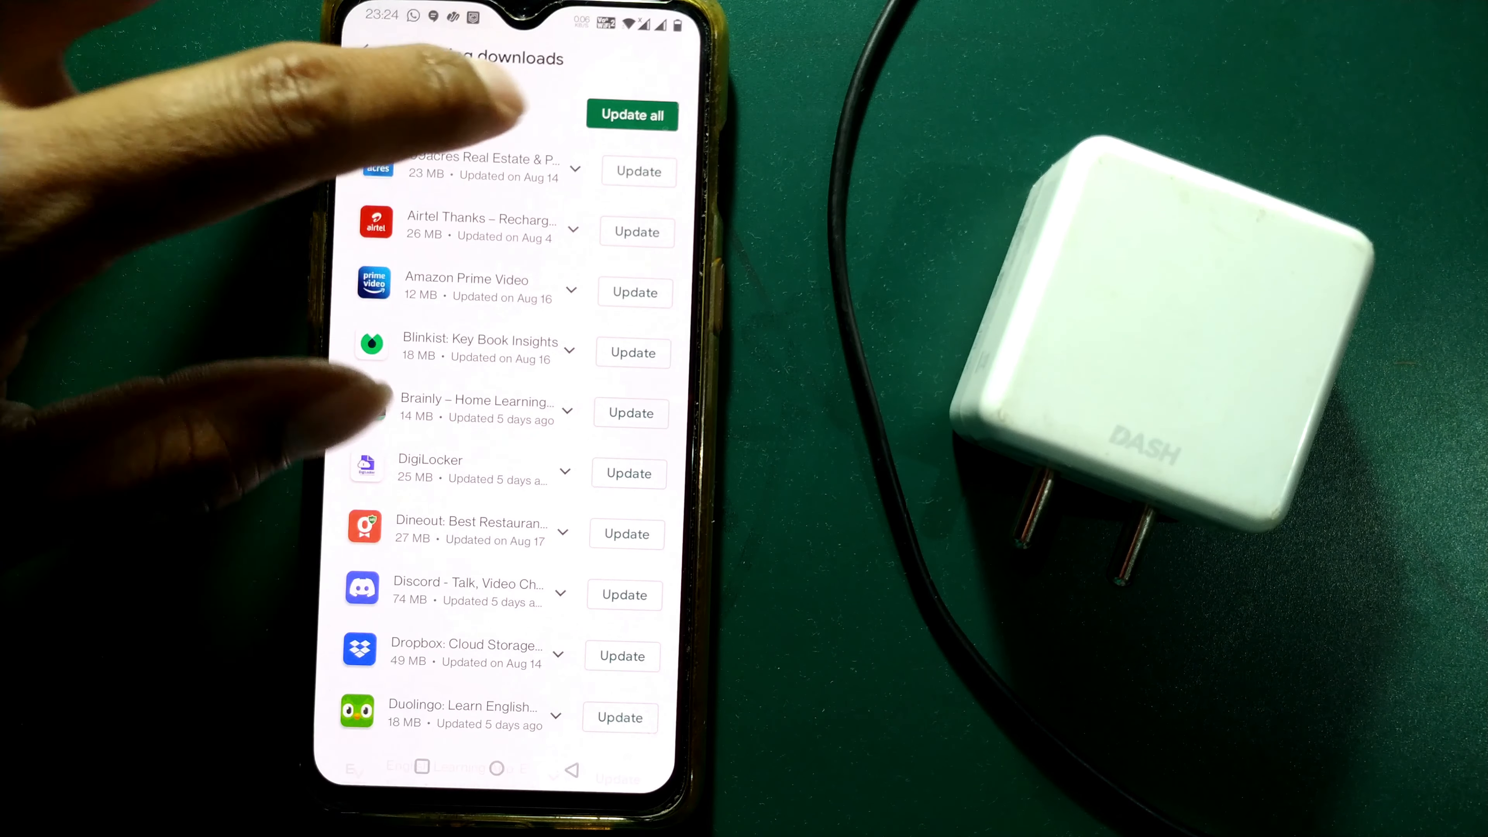
left_click(631, 115)
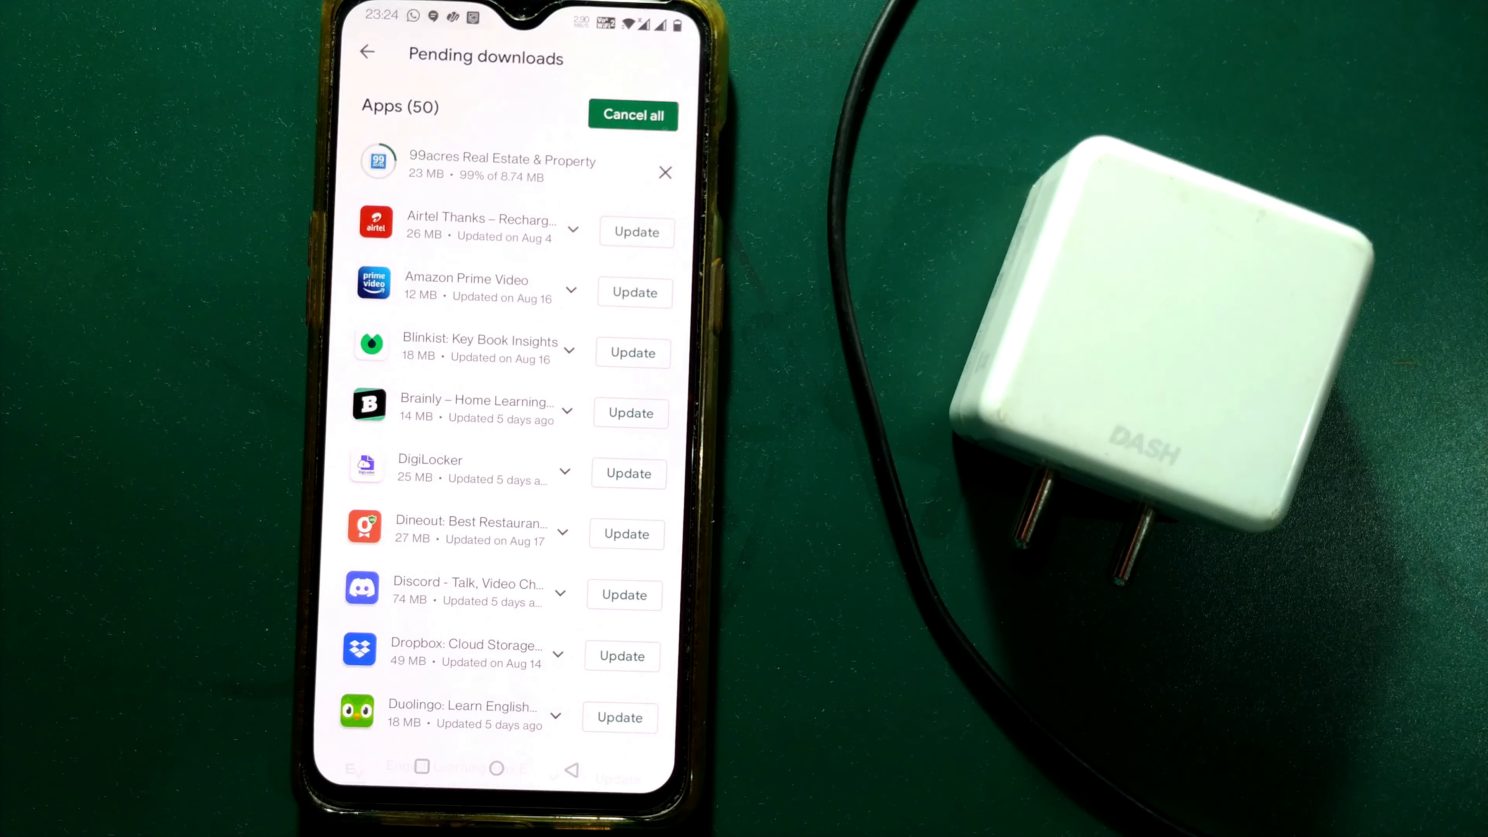
left_click(632, 115)
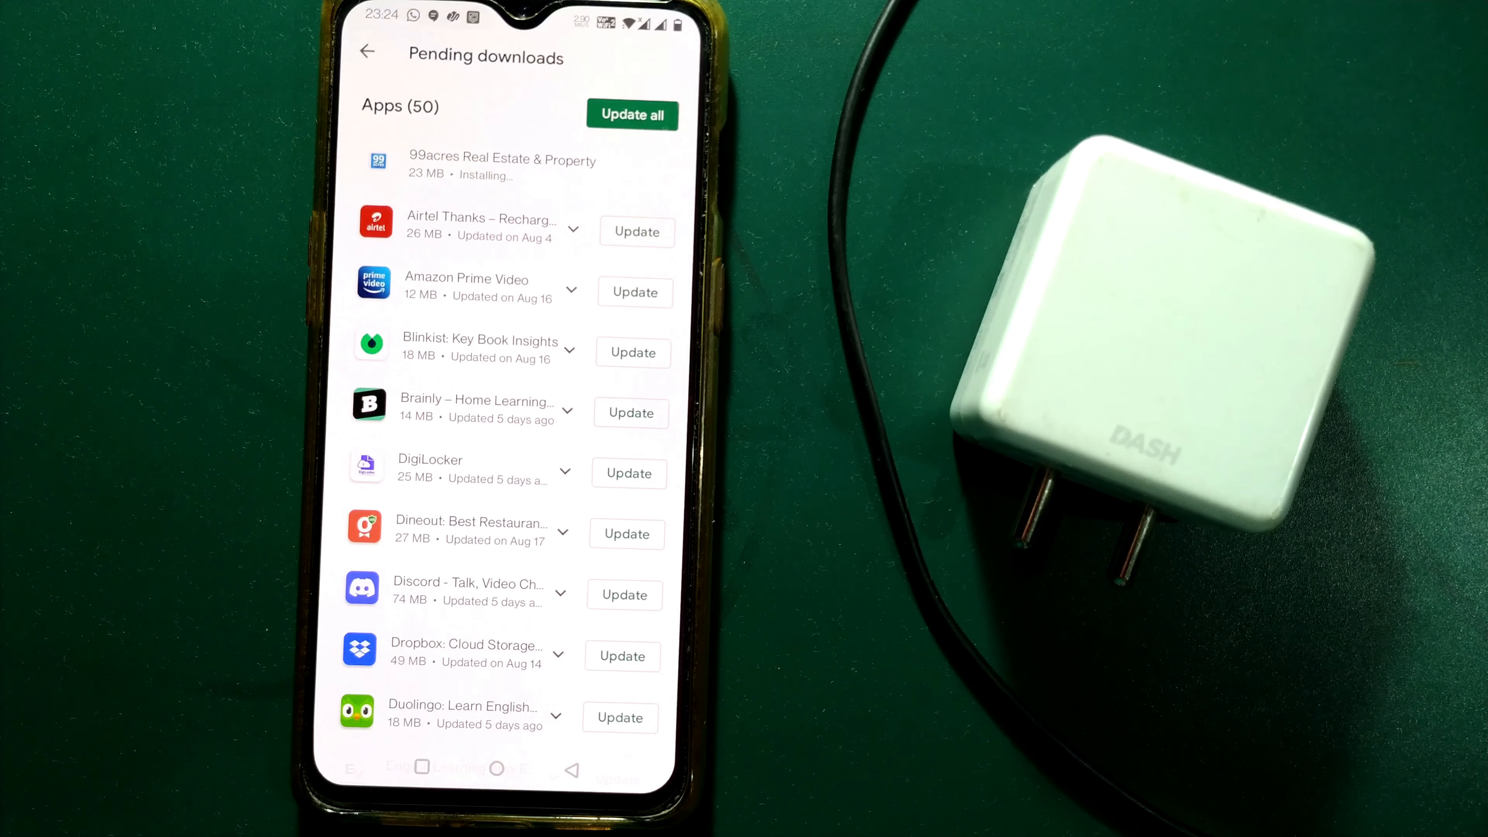